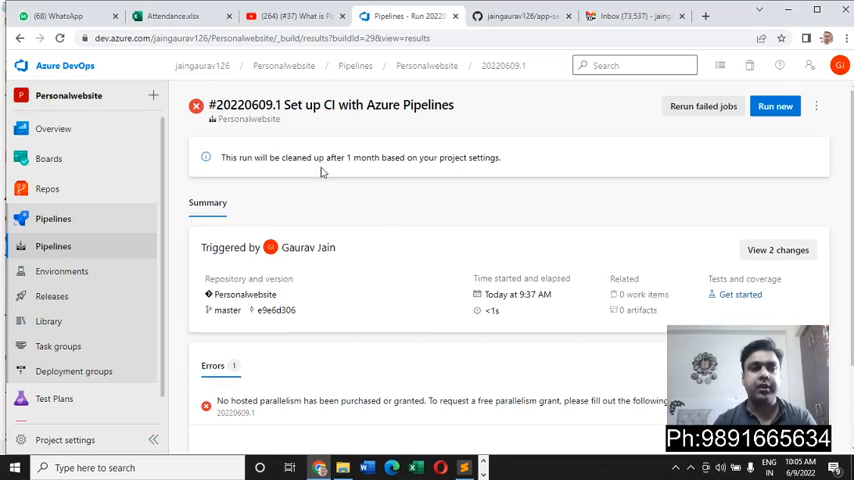
pyautogui.moveTo(257, 189)
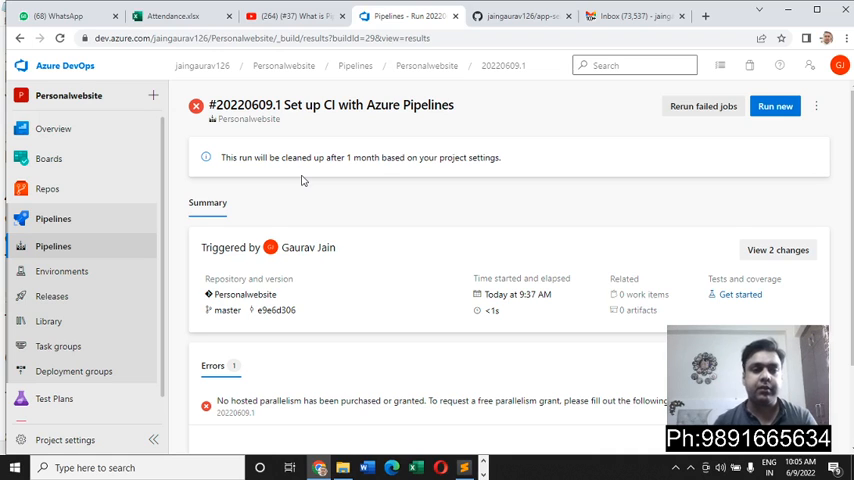
# Scroll to the failed run's Errors section showing the no-hosted-parallelism grant message.
pyautogui.scroll(-3)
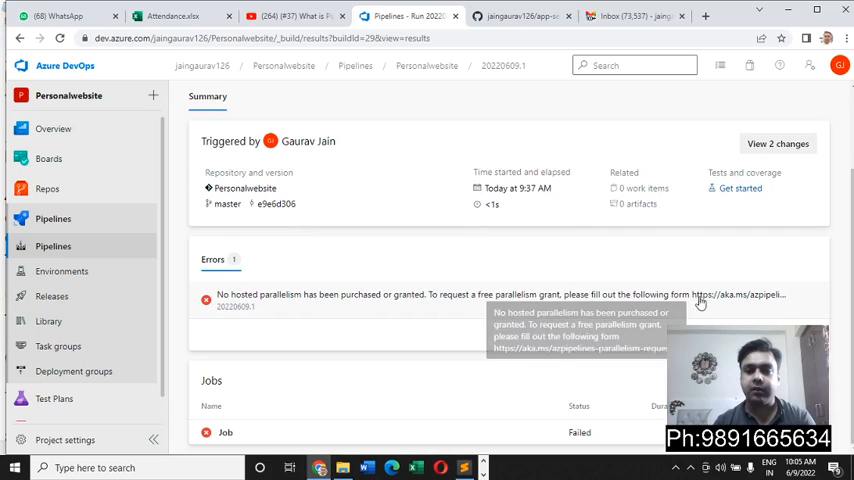
pyautogui.moveTo(314, 303)
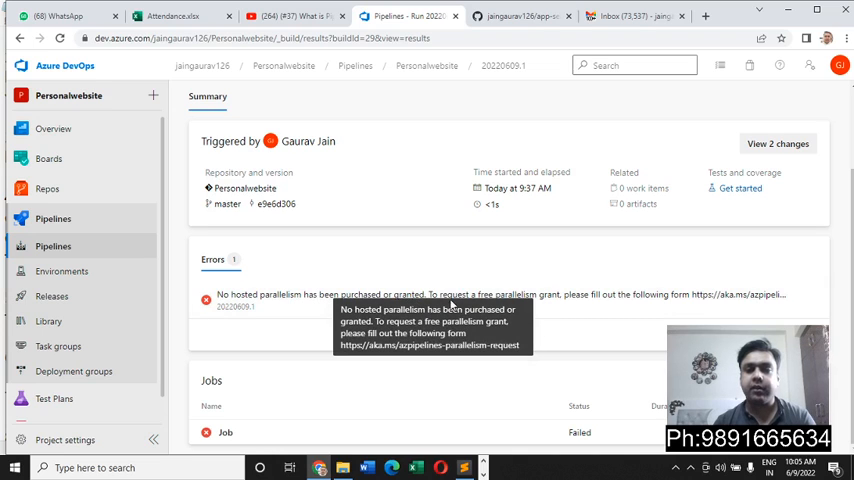
pyautogui.moveTo(548, 308)
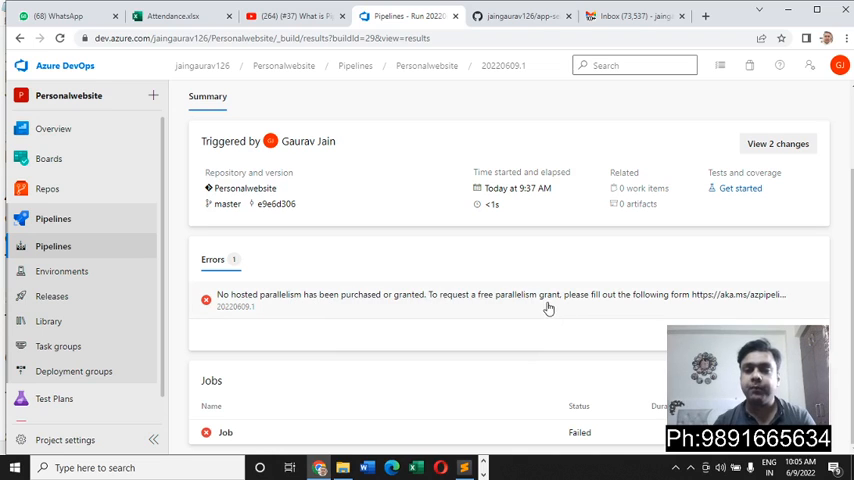
pyautogui.moveTo(634, 302)
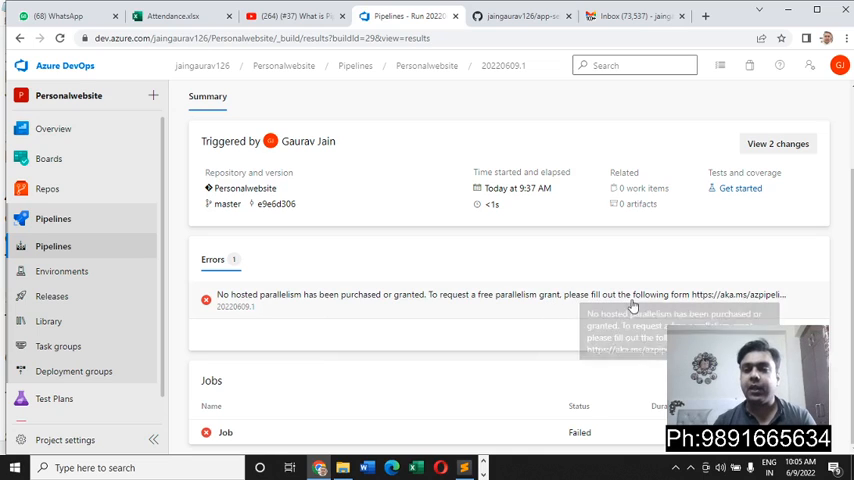
pyautogui.moveTo(700, 297)
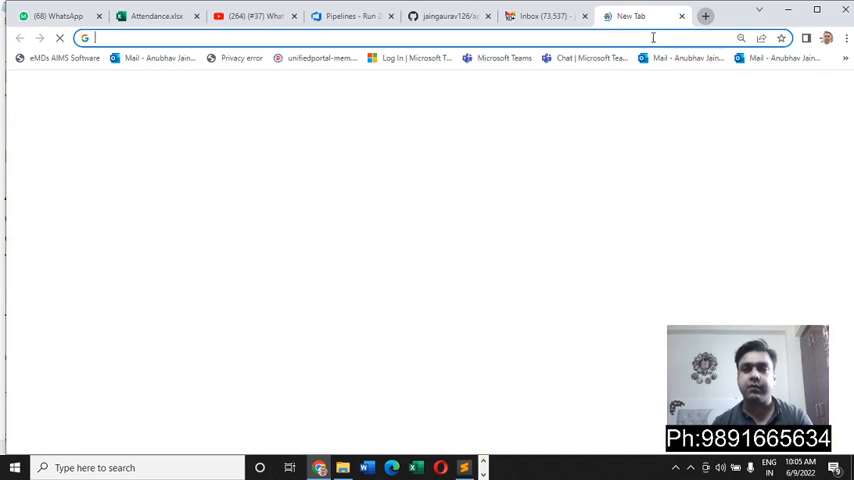
# Load the aka.ms/azpipelines-parallelism-request form, enter 'Ga' and 'jain', and select Public projects.
pyautogui.write('https://aka.ms/azpipelines-parallelism-request')
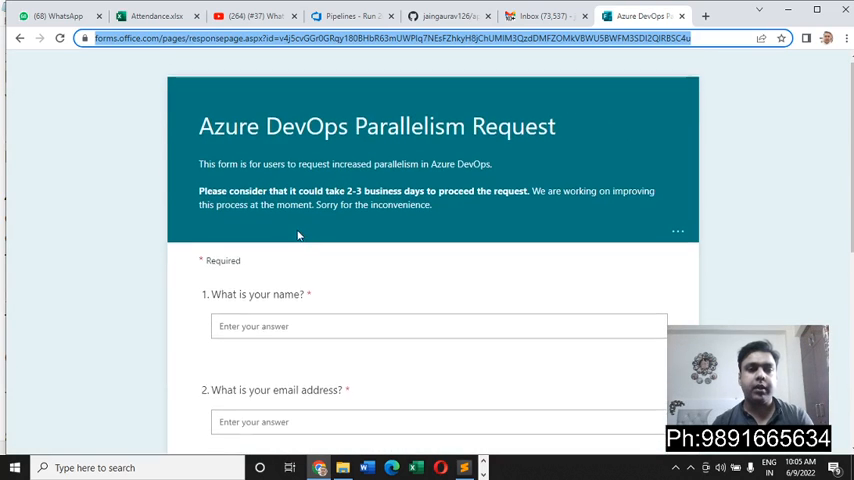
pyautogui.write('Gaurav K Jain')
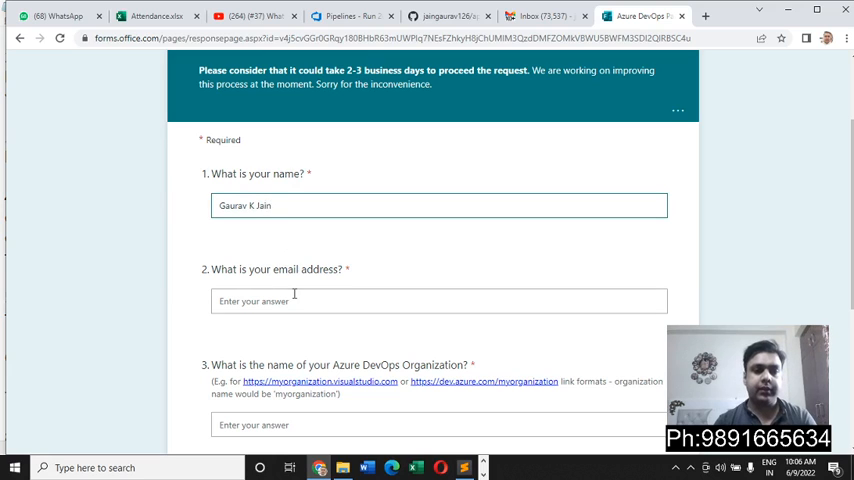
pyautogui.write('jain')
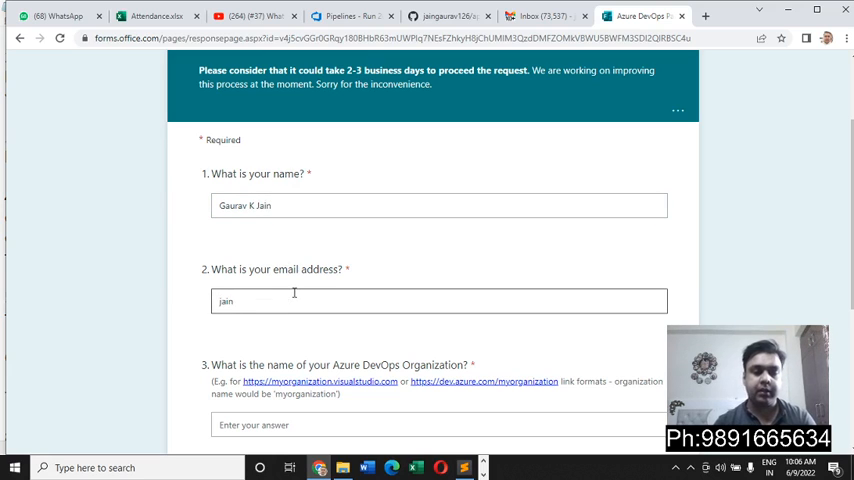
pyautogui.scroll(-3)
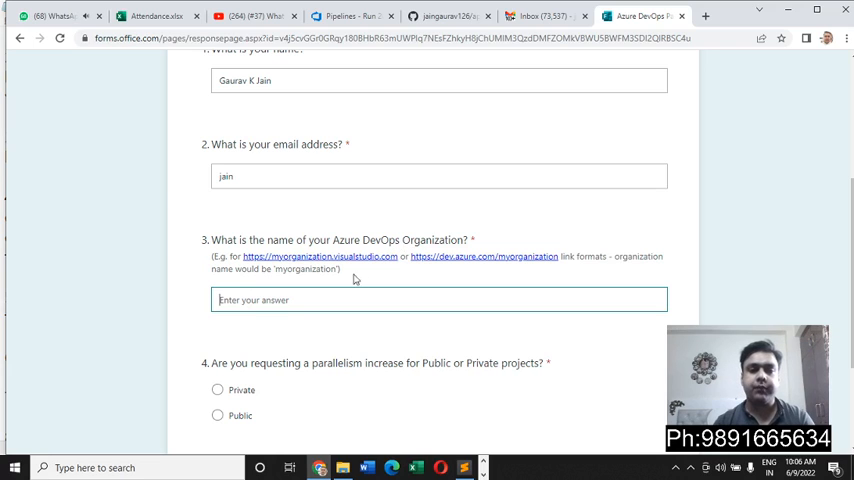
pyautogui.moveTo(444, 261)
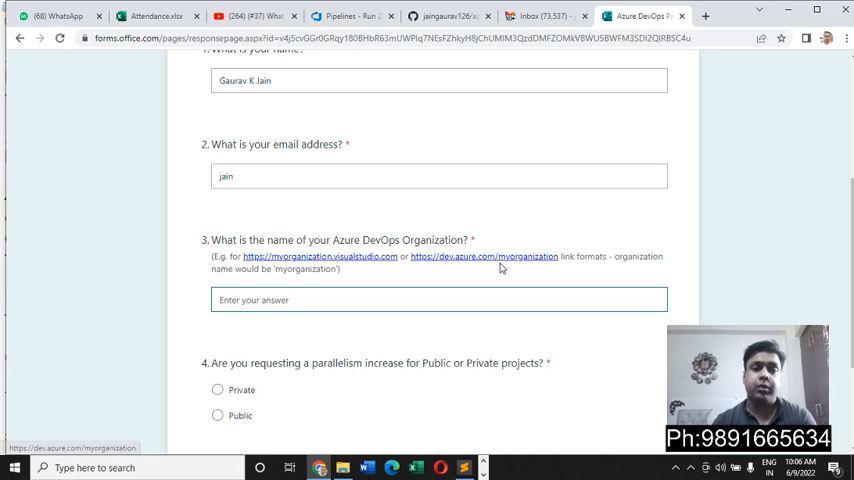
pyautogui.moveTo(515, 261)
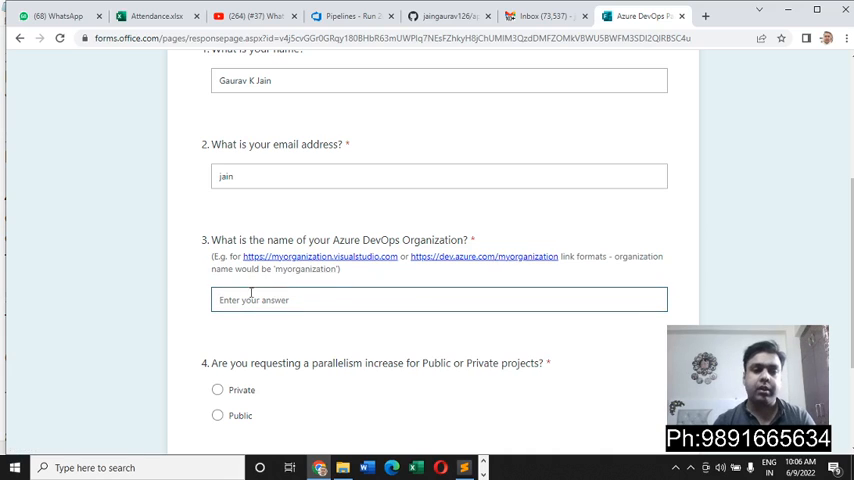
pyautogui.scroll(-3)
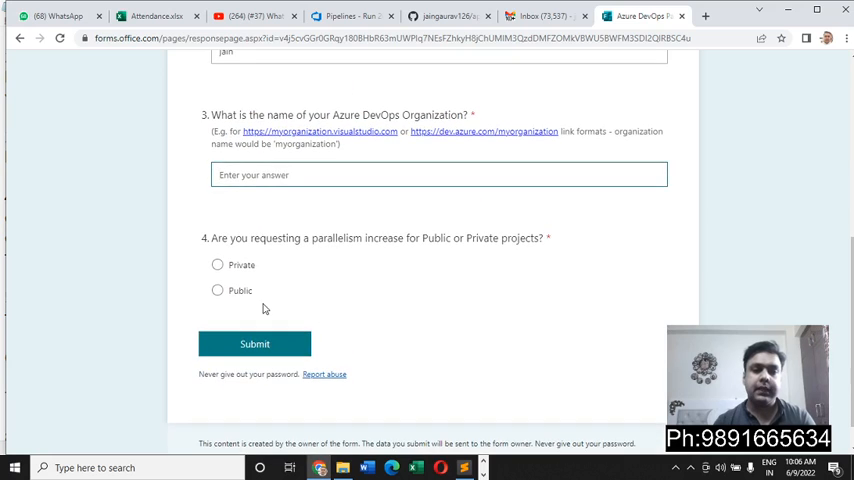
pyautogui.moveTo(230, 291)
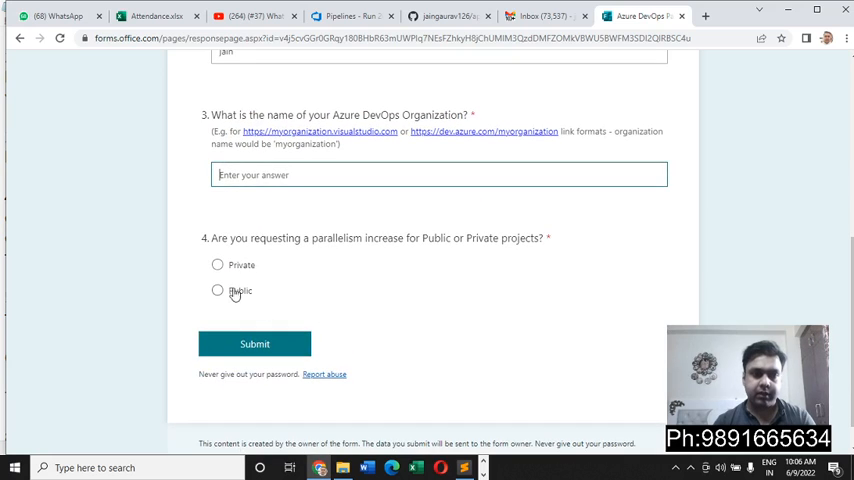
pyautogui.click(212, 291)
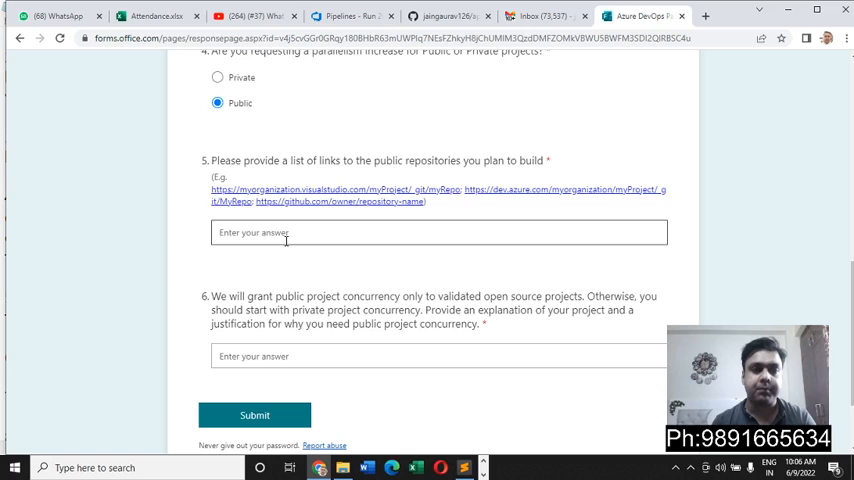
# Copy app-service-web-dotnet-get-started's HTTPS clone URL from GitHub's Code menu.
pyautogui.click(452, 13)
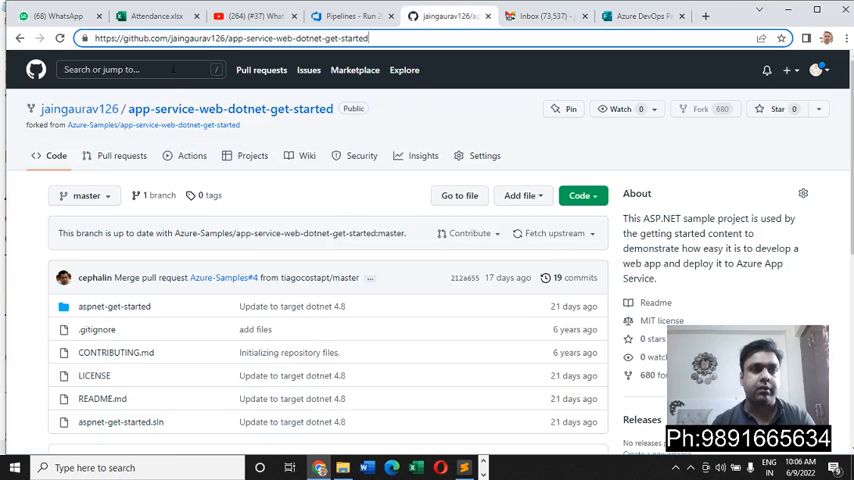
pyautogui.click(580, 195)
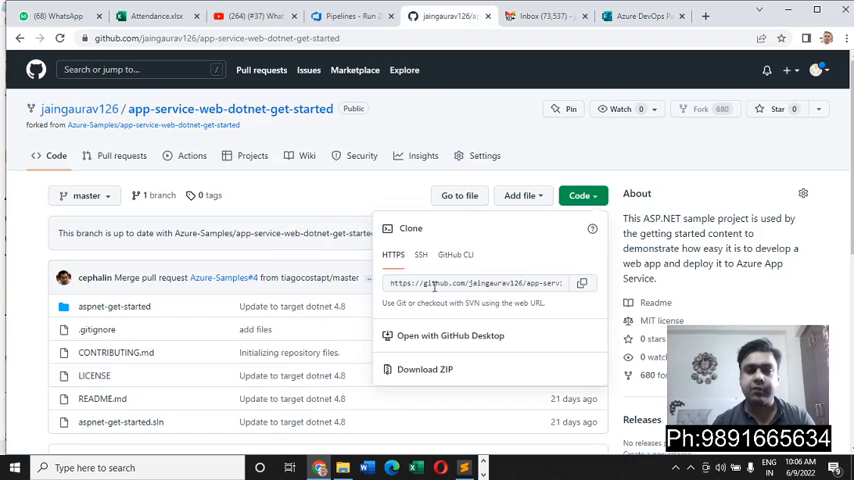
pyautogui.click(485, 283)
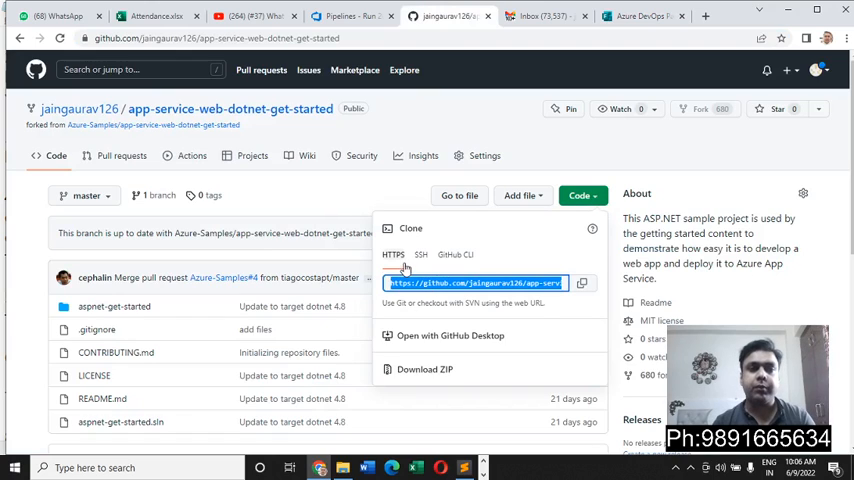
pyautogui.click(645, 18)
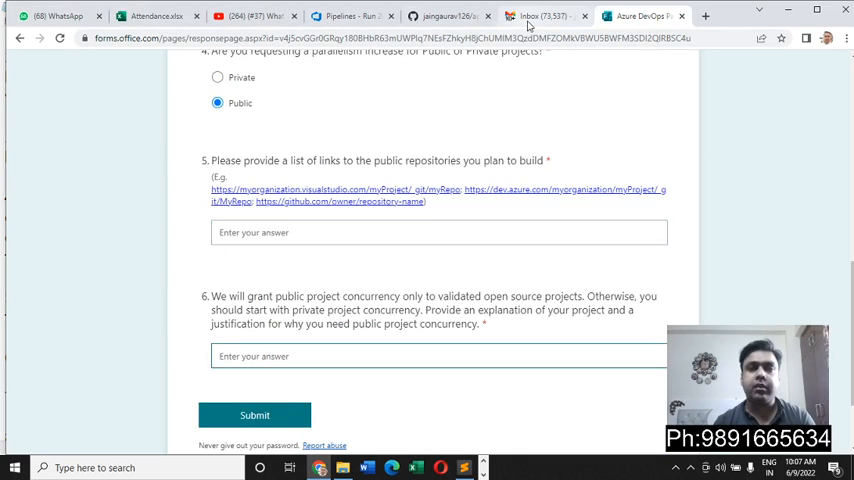
pyautogui.click(539, 15)
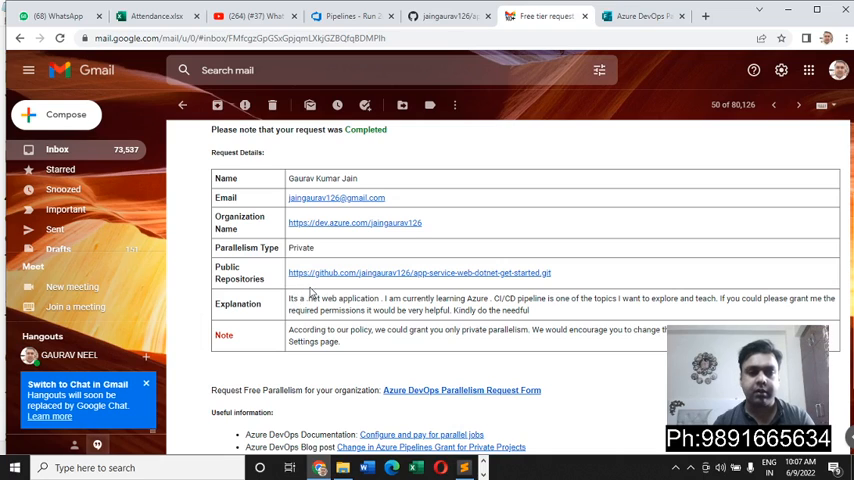
pyautogui.moveTo(297, 328)
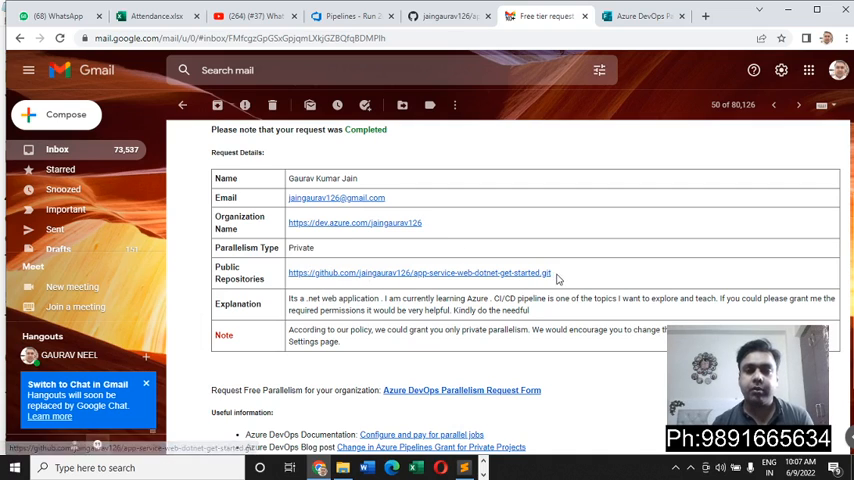
# Read the free-tier parallelism grant email's details, then go back to the failed pipeline run.
pyautogui.doubleClick(429, 272)
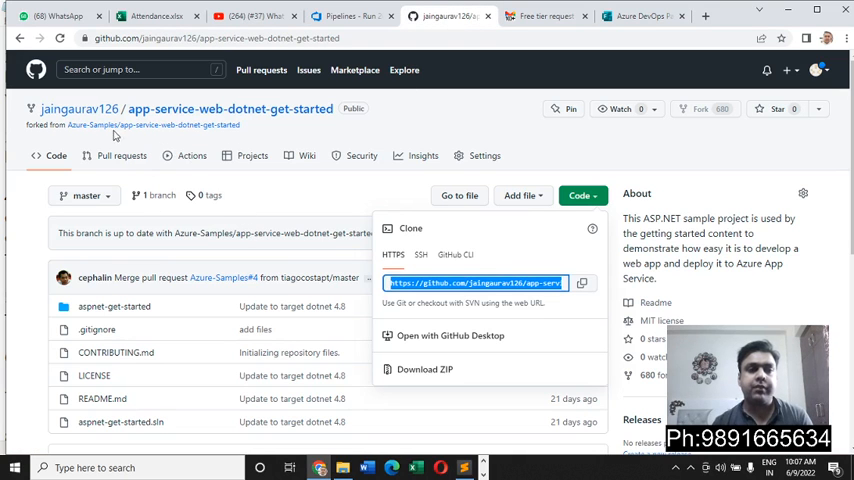
pyautogui.click(345, 15)
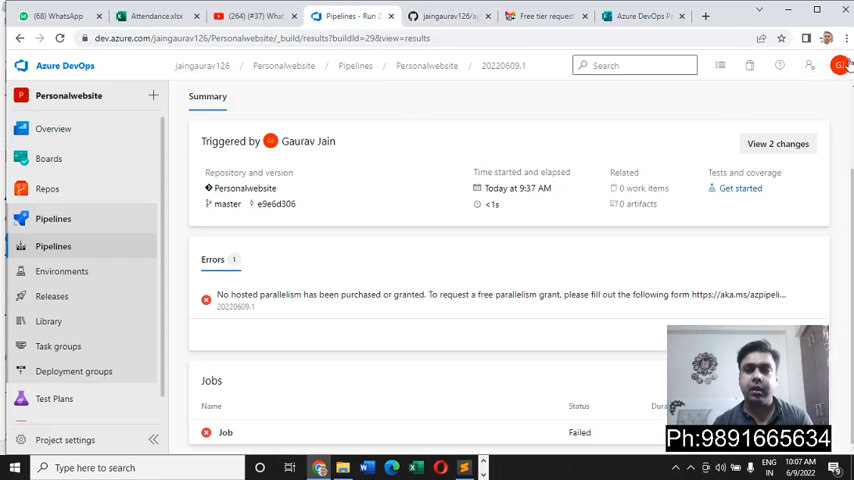
pyautogui.moveTo(210, 68)
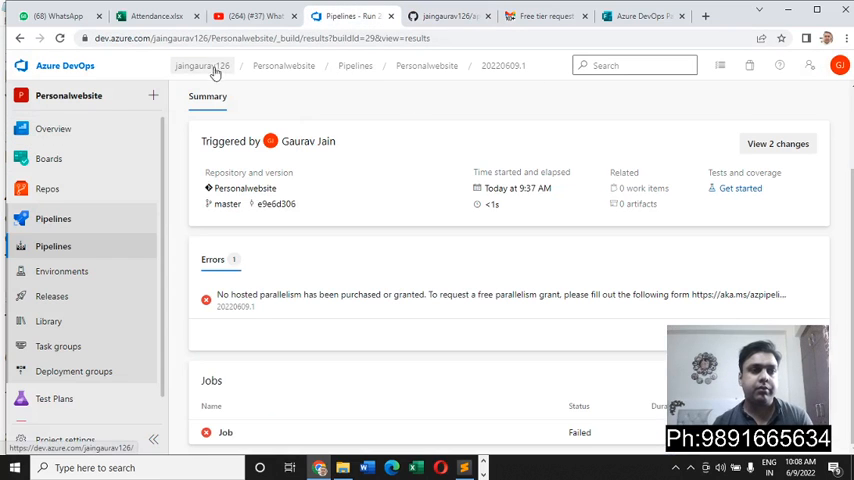
# From the organization's project list, create a private project named 'Privatesite'.
pyautogui.click(205, 66)
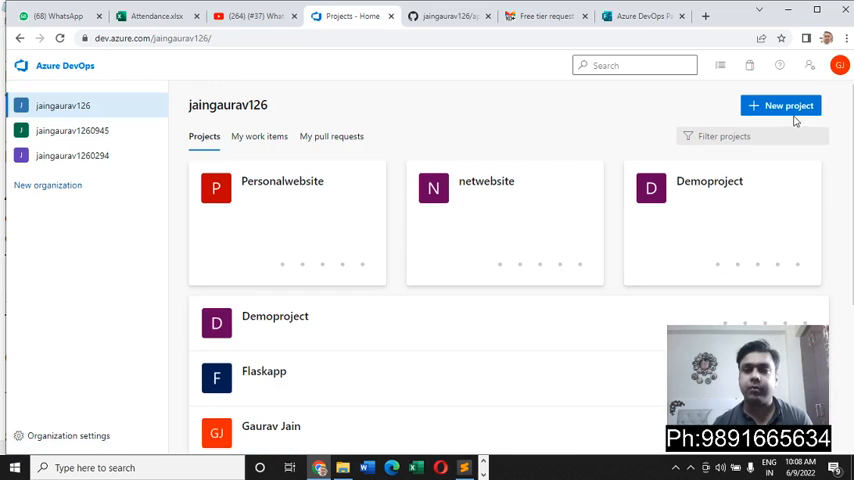
pyautogui.click(784, 106)
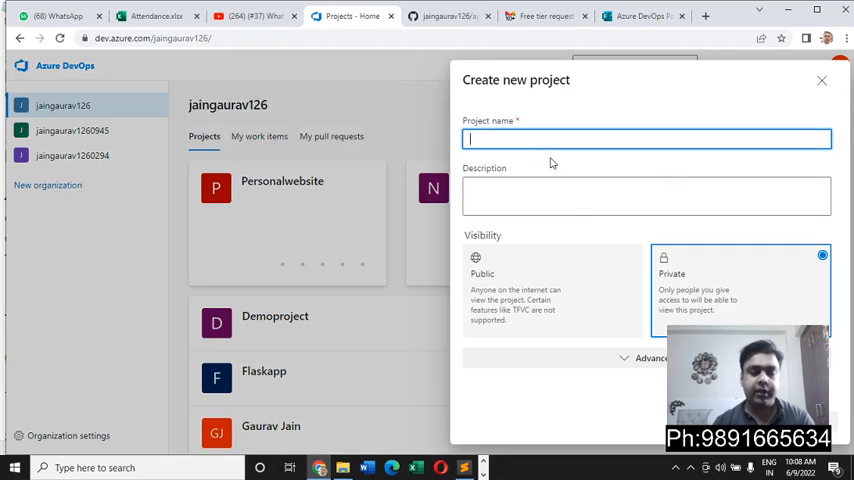
pyautogui.write('P')
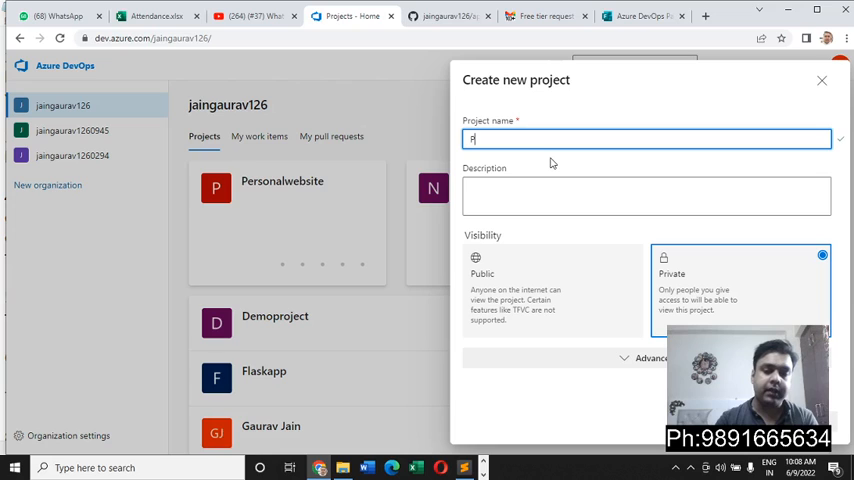
pyautogui.write('Private')
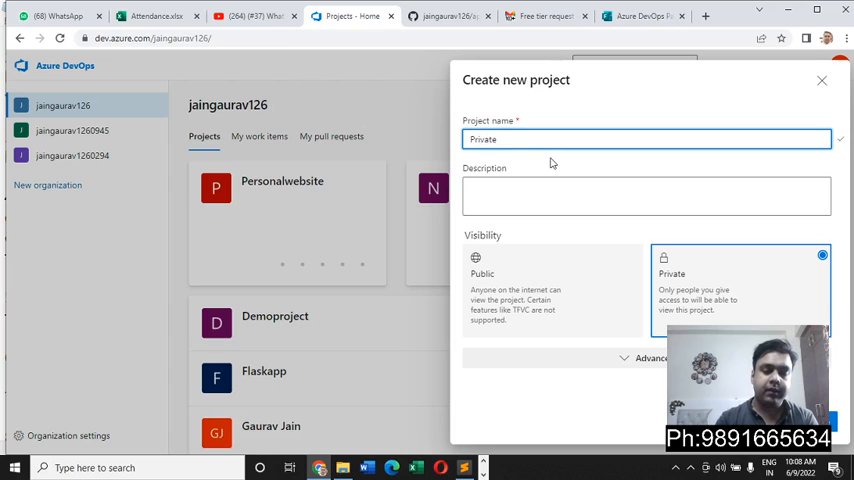
pyautogui.write('site')
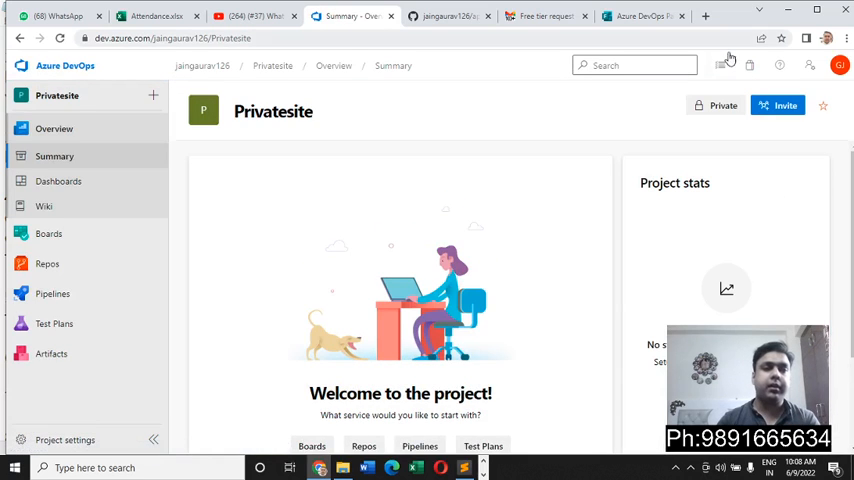
pyautogui.click(47, 263)
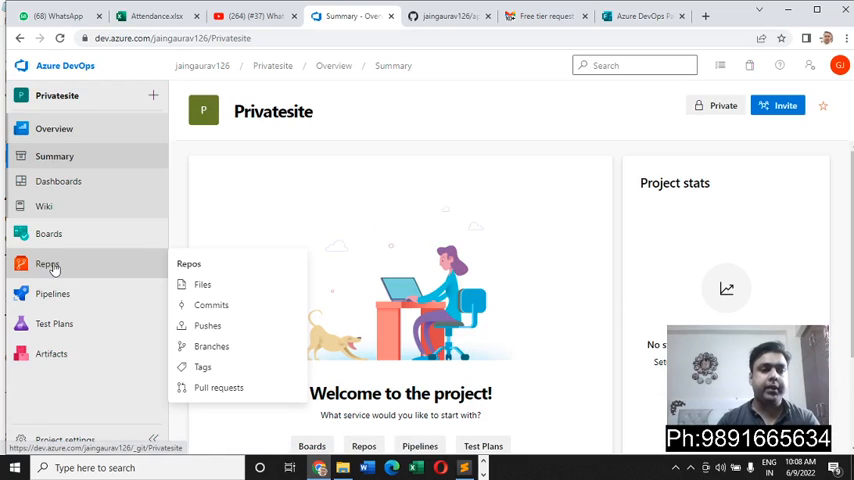
pyautogui.click(202, 284)
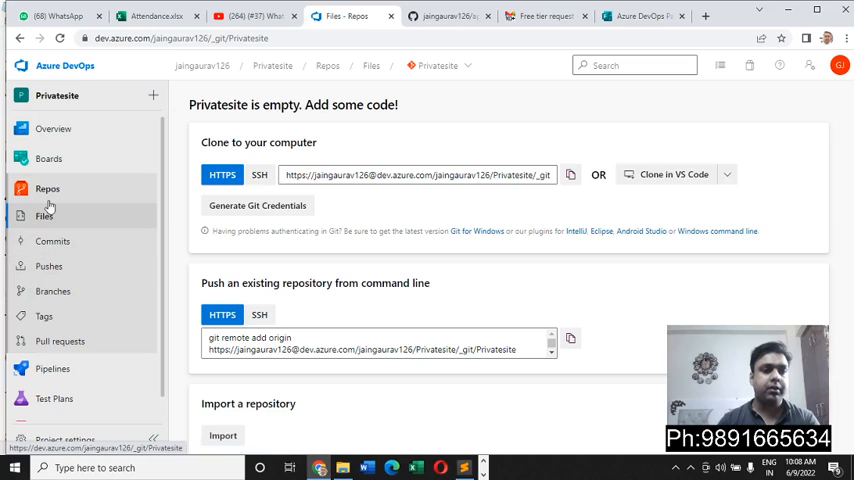
pyautogui.scroll(-3)
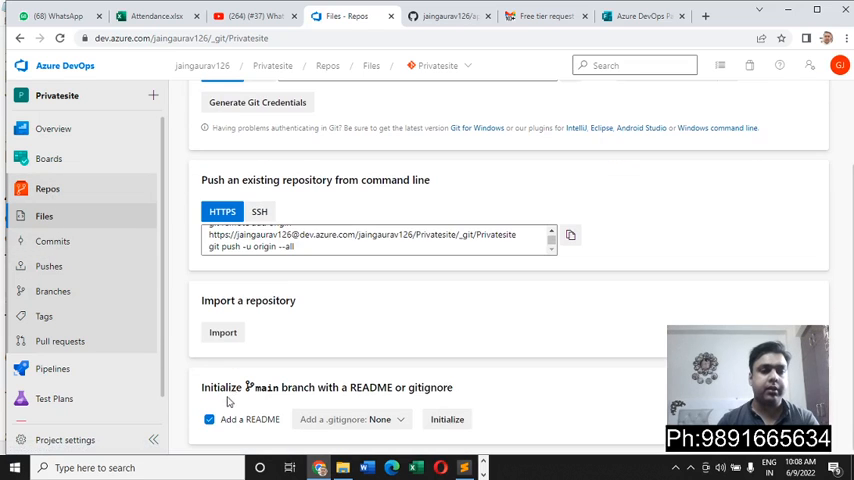
pyautogui.click(223, 332)
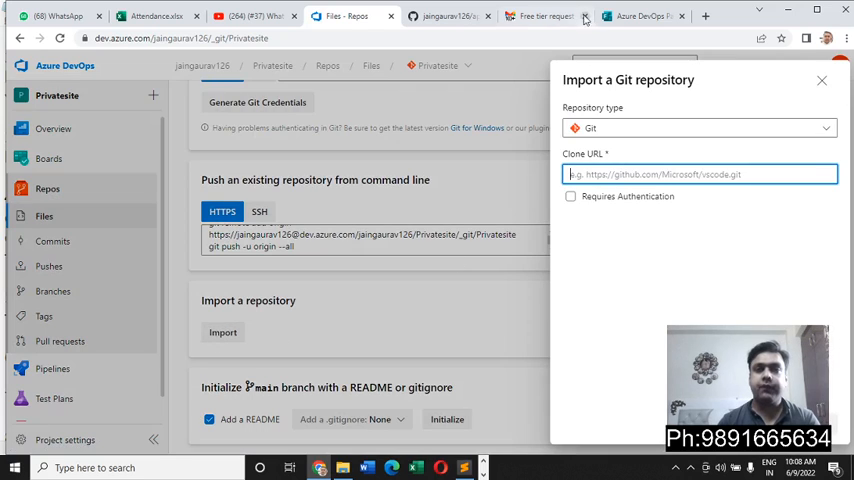
pyautogui.click(465, 16)
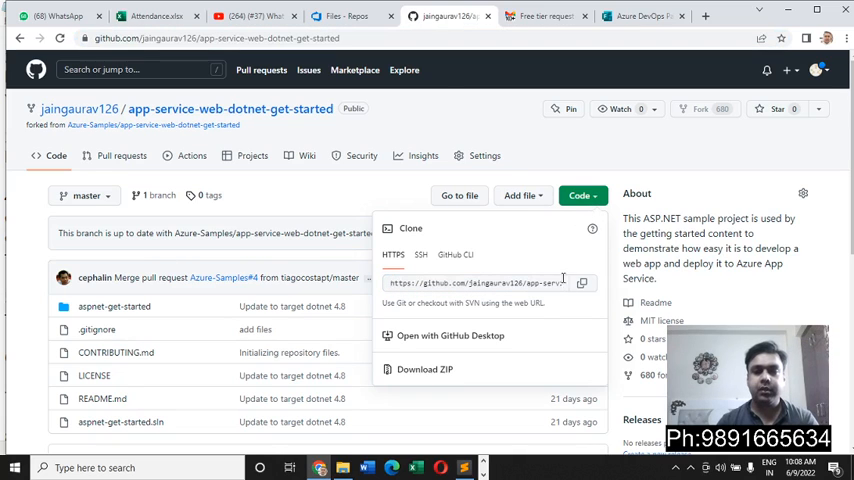
pyautogui.click(582, 283)
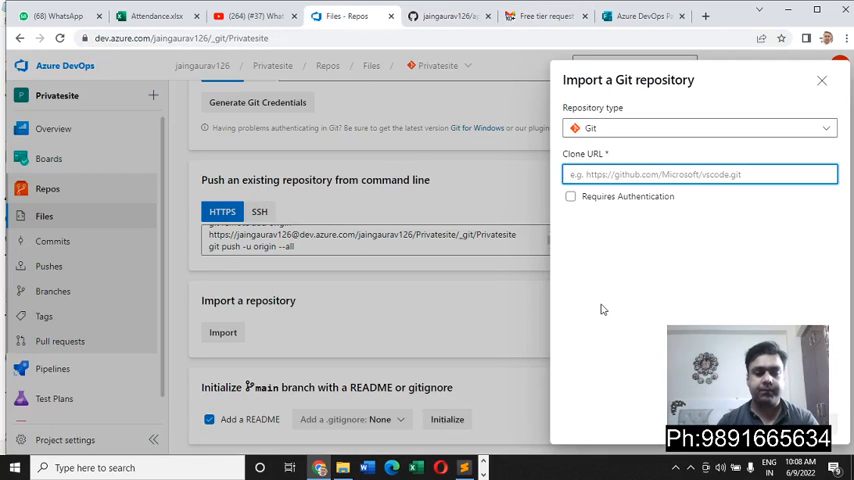
pyautogui.write('https://github.com/jaingaurav126/app-service-web-dotnet-get-started.git')
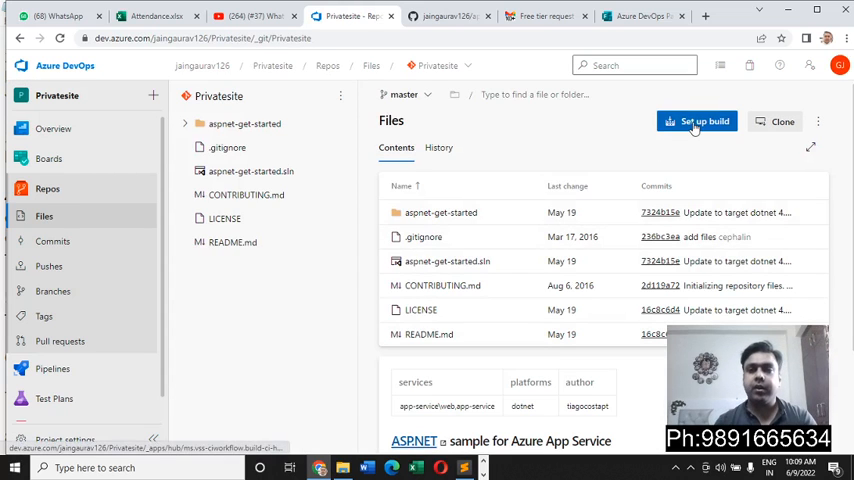
# Set up a build for the Privatesite repo using the ASP.NET pipeline template.
pyautogui.click(697, 121)
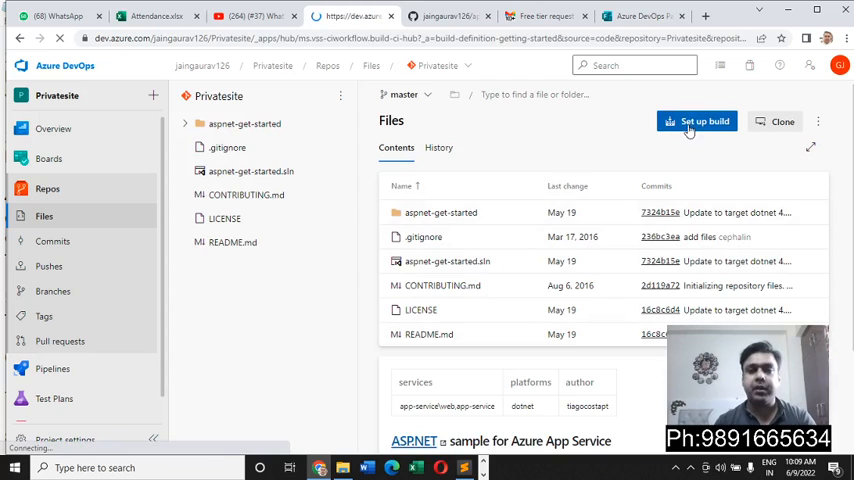
pyautogui.click(697, 121)
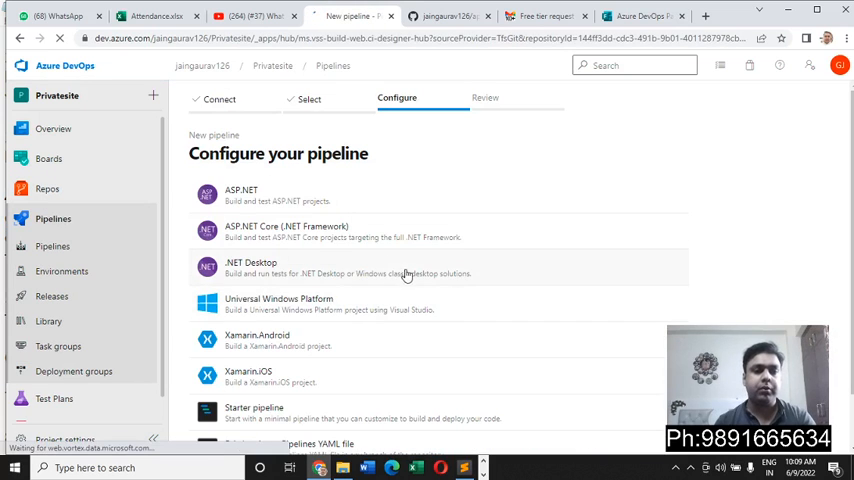
pyautogui.scroll(-3)
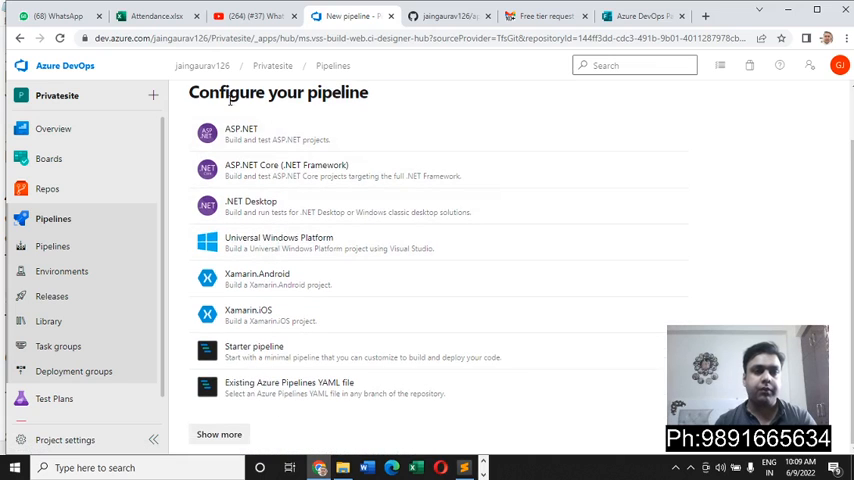
pyautogui.moveTo(251, 184)
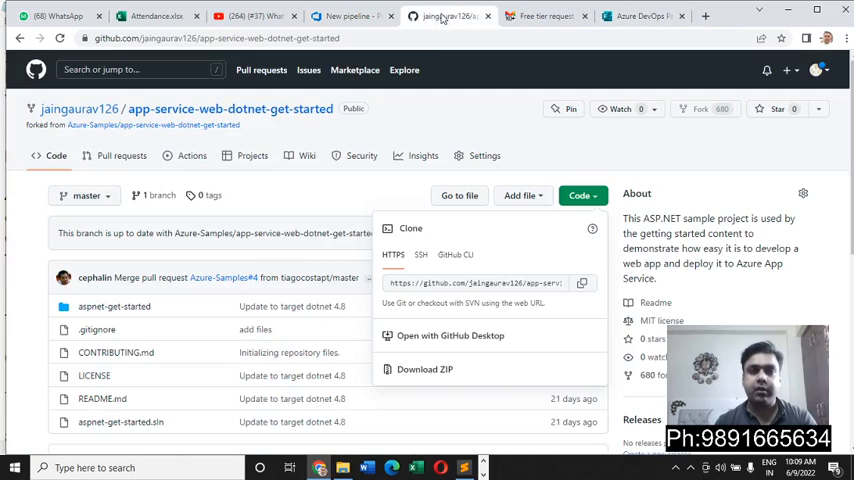
pyautogui.scroll(-3)
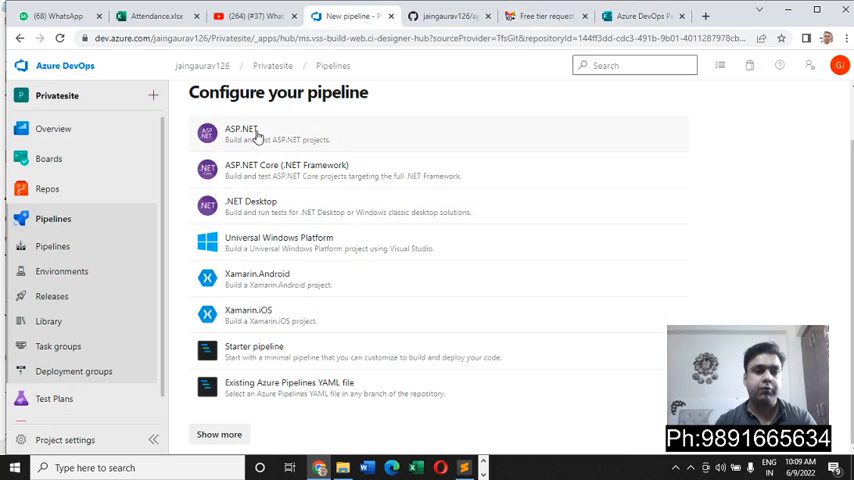
pyautogui.click(240, 133)
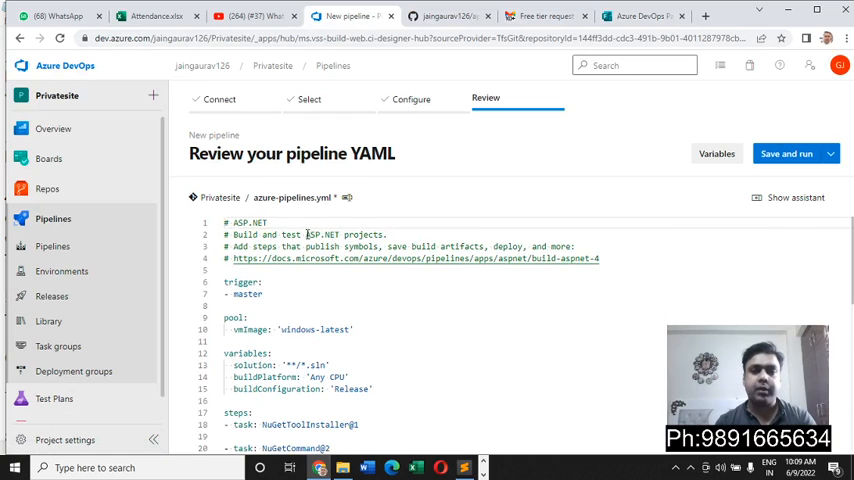
# Save the ASP.NET pipeline YAML and queue its first run.
pyautogui.click(815, 153)
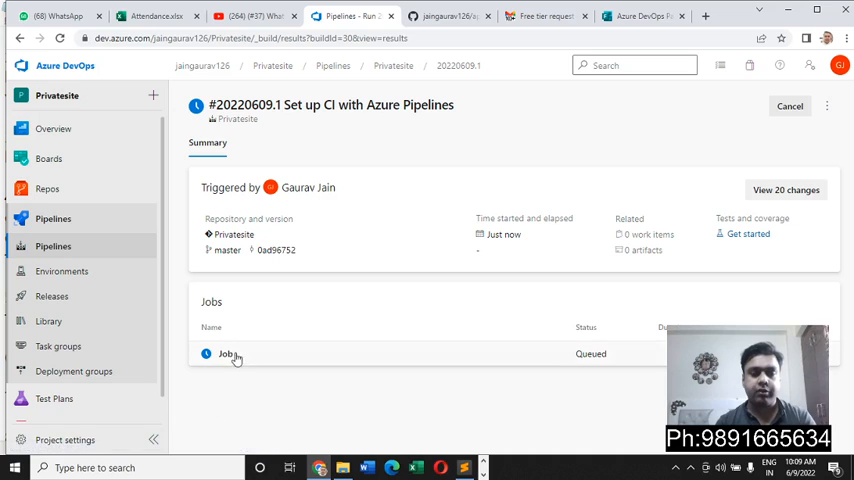
pyautogui.moveTo(405, 360)
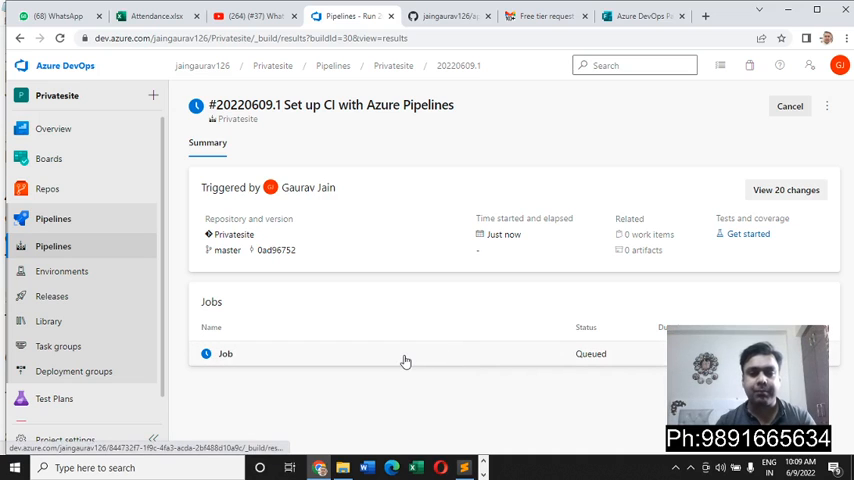
# Watch the job's NuGetCommand and VSBuild logs until the run succeeds in about 1m 14s.
pyautogui.click(225, 353)
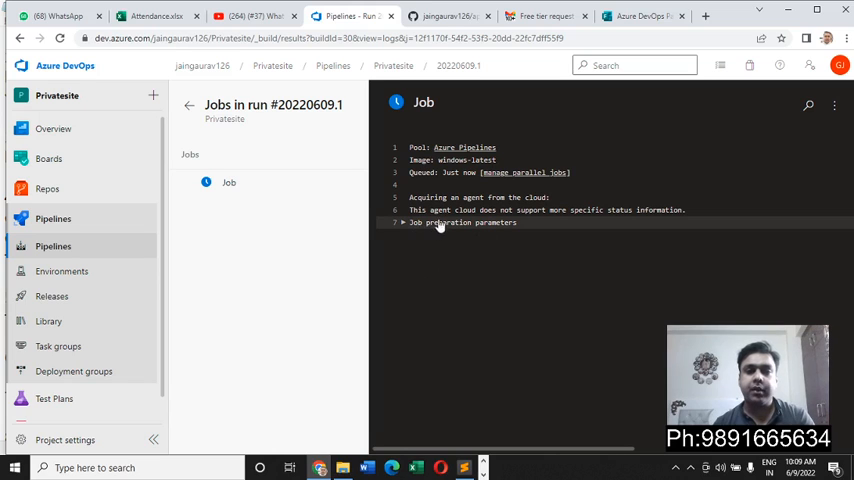
pyautogui.moveTo(527, 256)
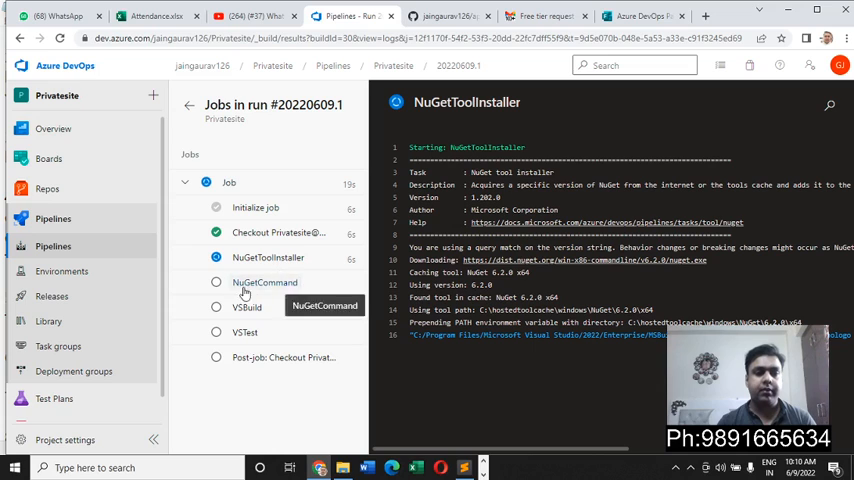
pyautogui.click(265, 282)
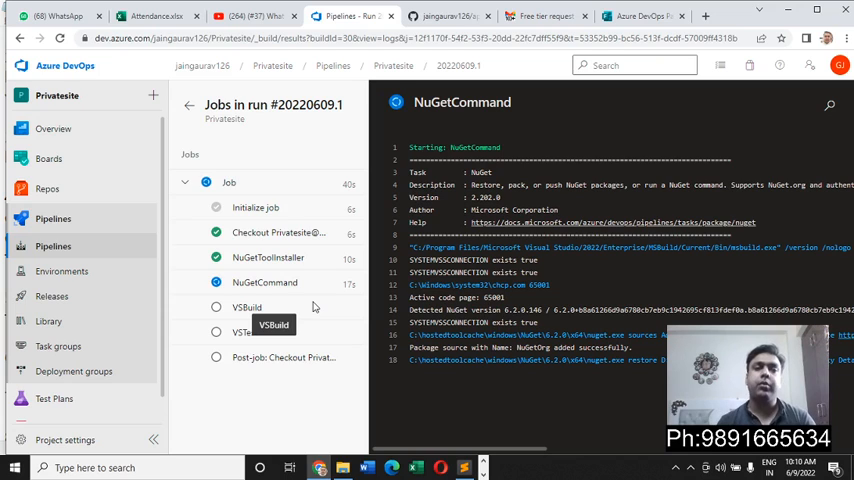
pyautogui.click(247, 307)
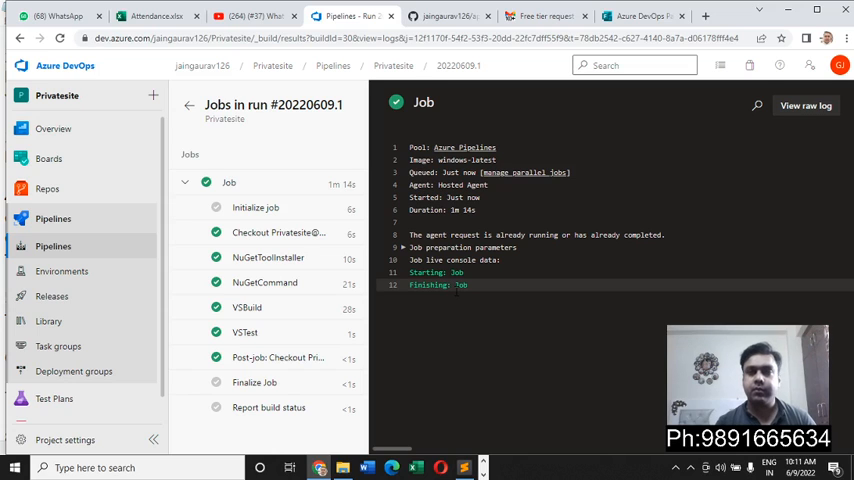
pyautogui.moveTo(188, 105)
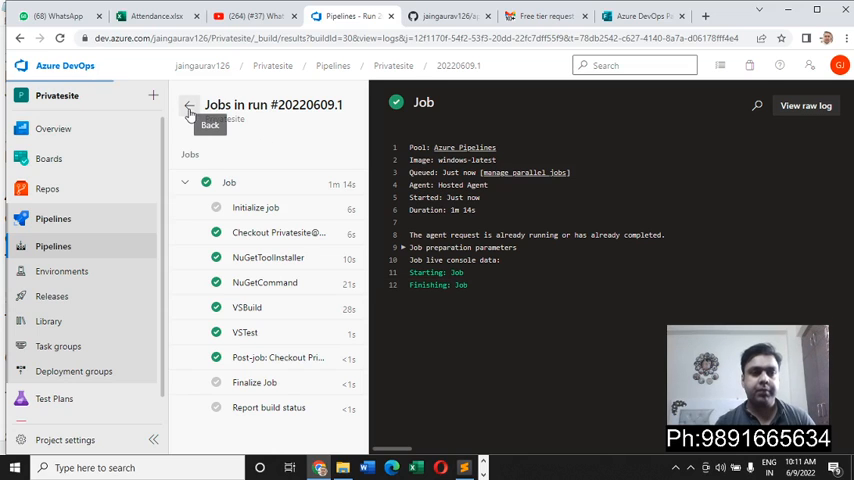
pyautogui.click(188, 105)
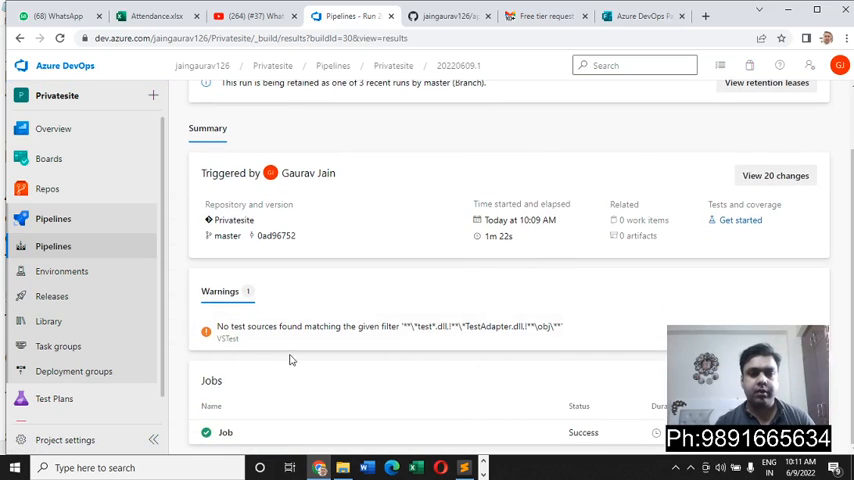
pyautogui.moveTo(285, 333)
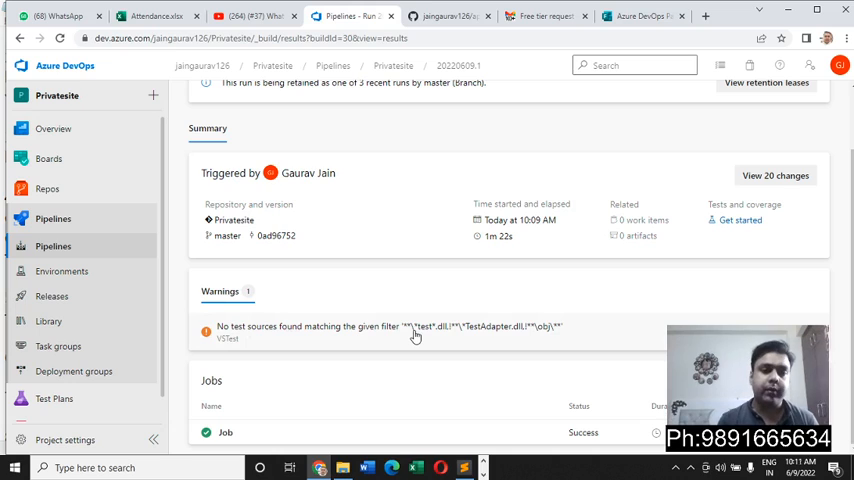
pyautogui.moveTo(366, 351)
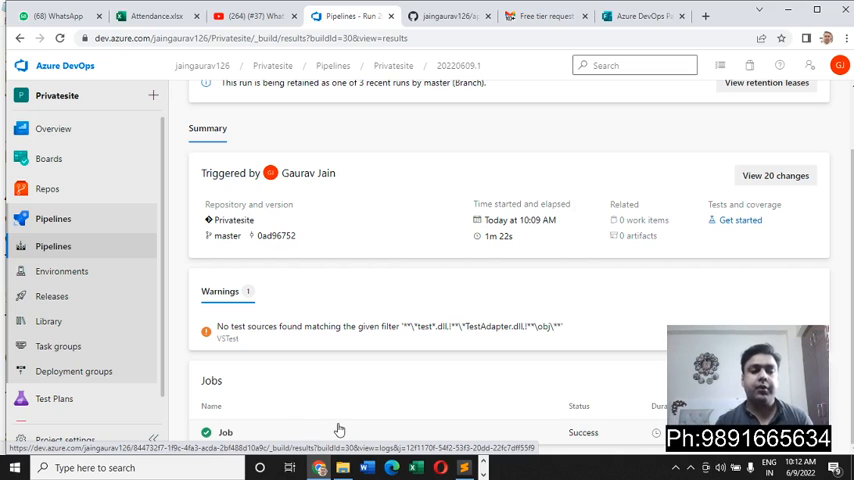
pyautogui.click(228, 434)
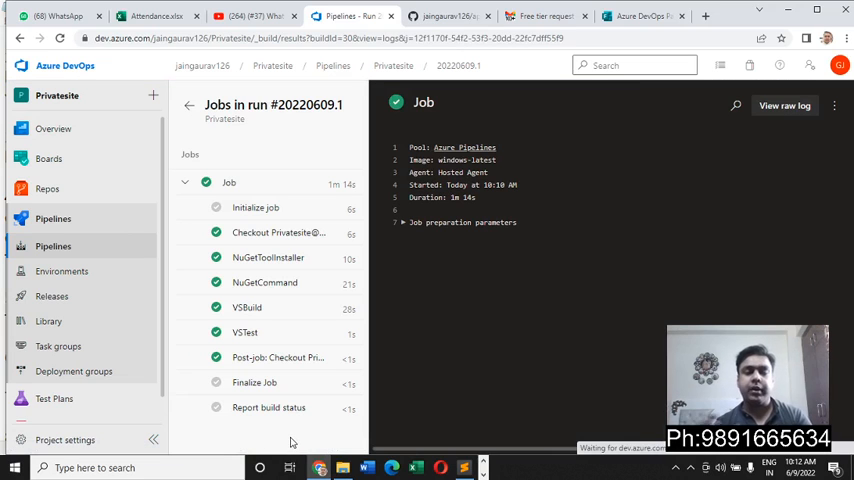